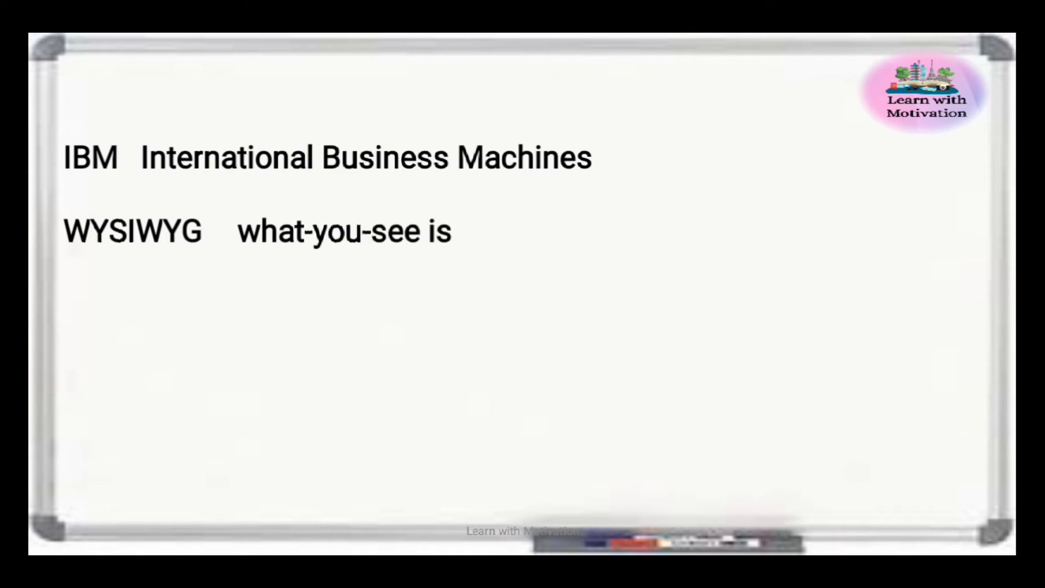
pyautogui.write('-what-you-')
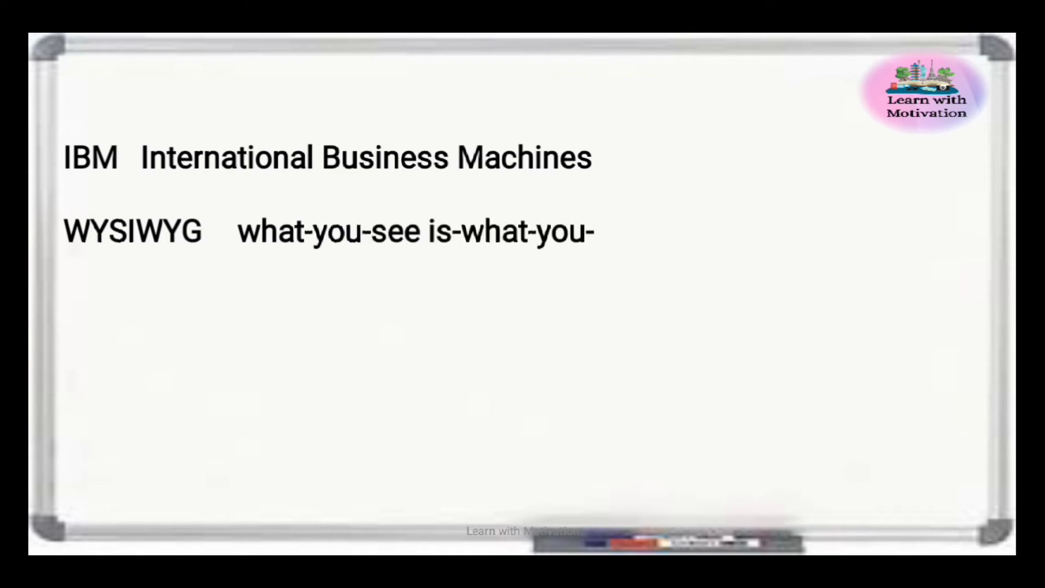